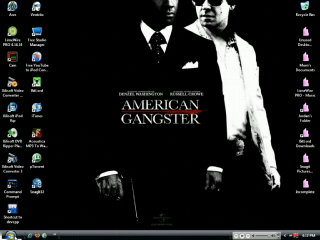
Open the Windows Vista Start menu from the taskbar's Start orb
click(12, 231)
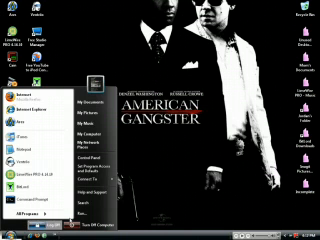